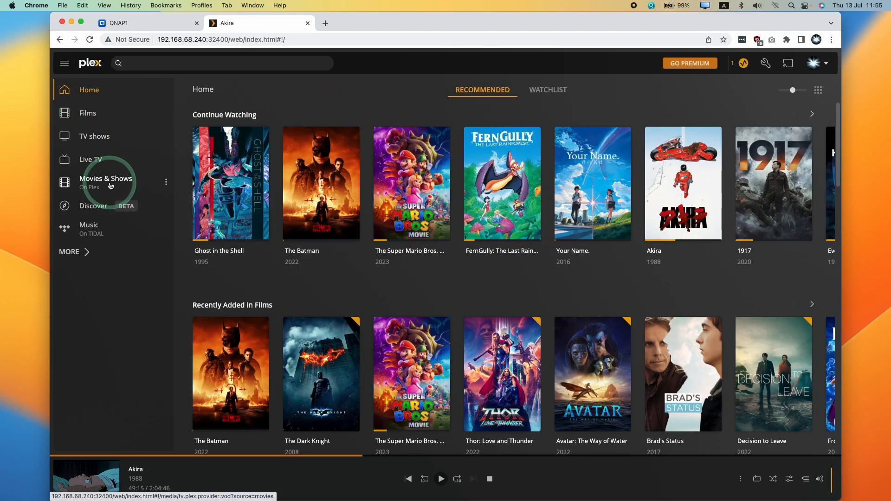
mouse_move(114, 245)
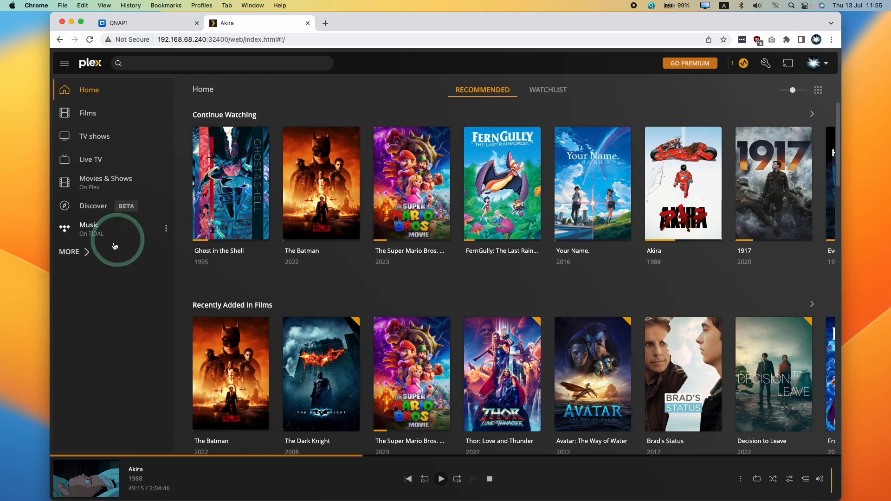
- Expand the sidebar list to show the FENIX-3700X and QNAP1 servers with their libraries
click(69, 252)
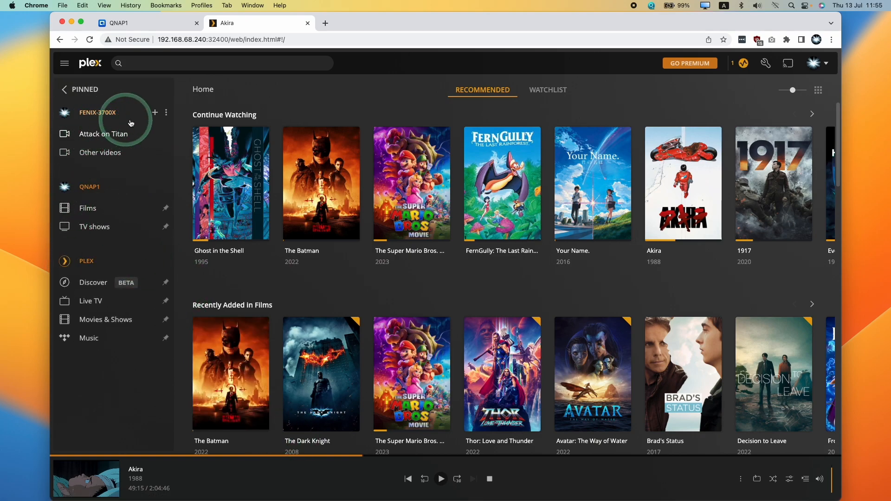
click(166, 113)
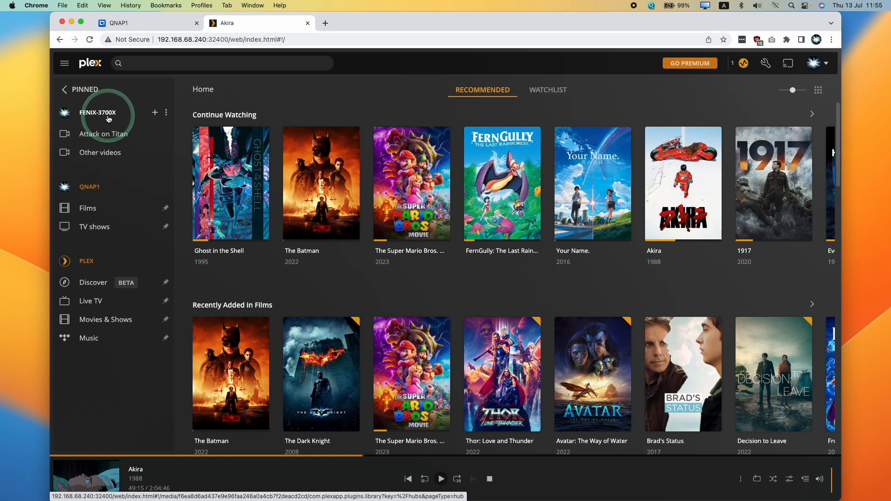
mouse_move(105, 133)
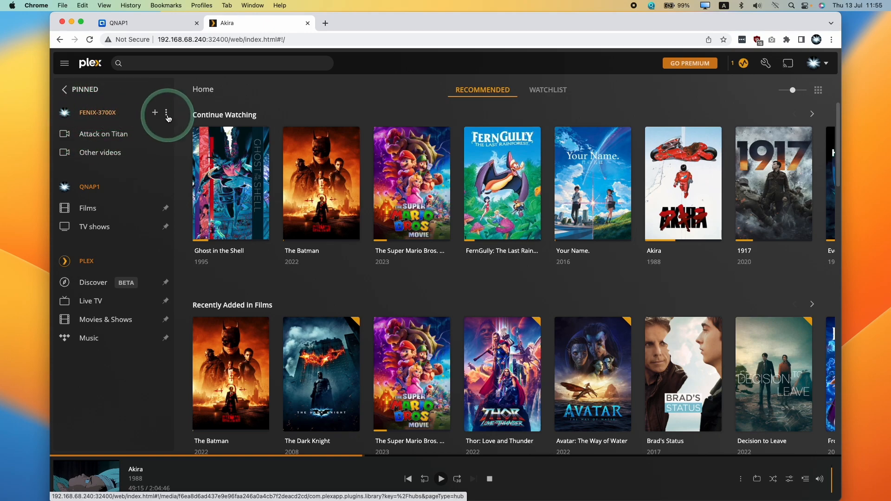
mouse_move(169, 137)
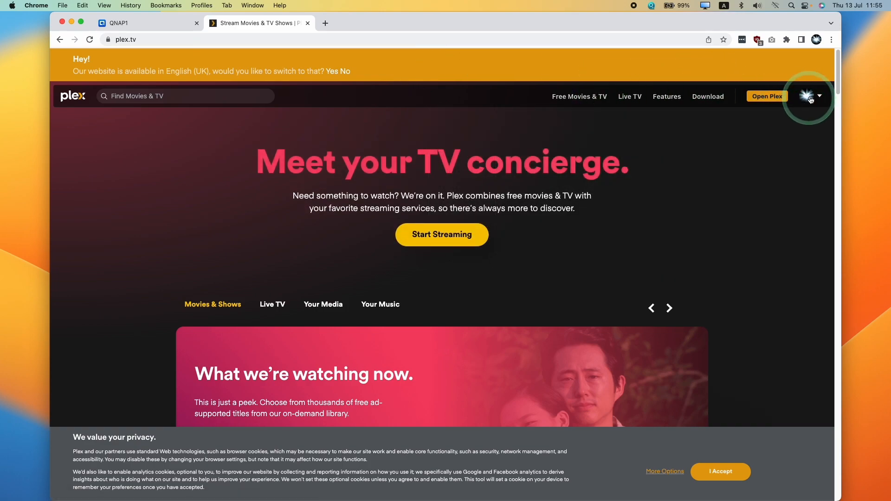
mouse_move(750, 82)
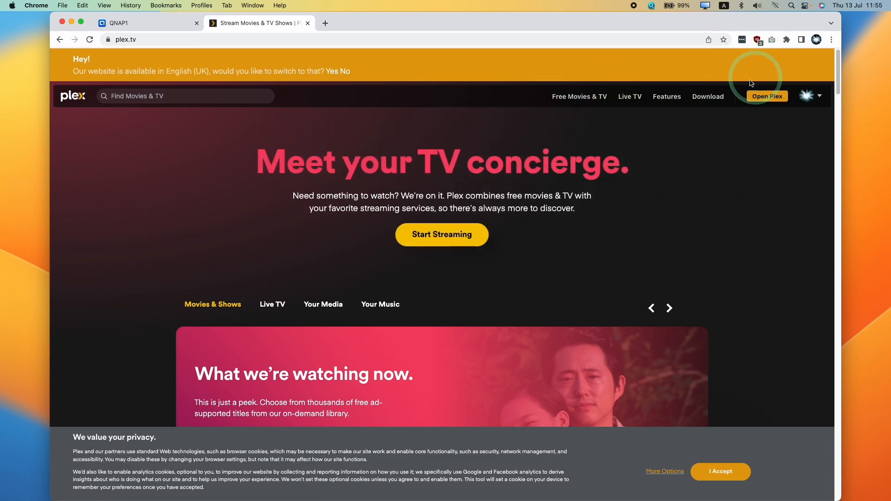
- Launch the hosted Plex web app at app.plex.tv from the plex.tv site
click(767, 95)
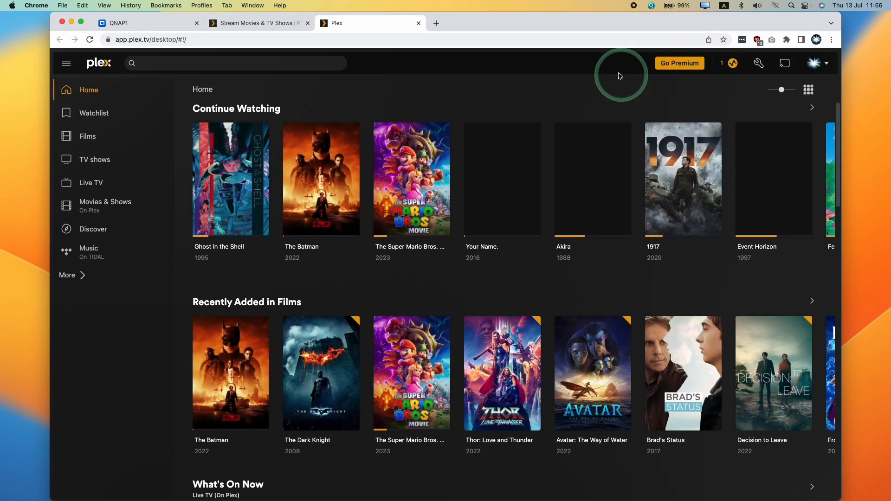
mouse_move(758, 63)
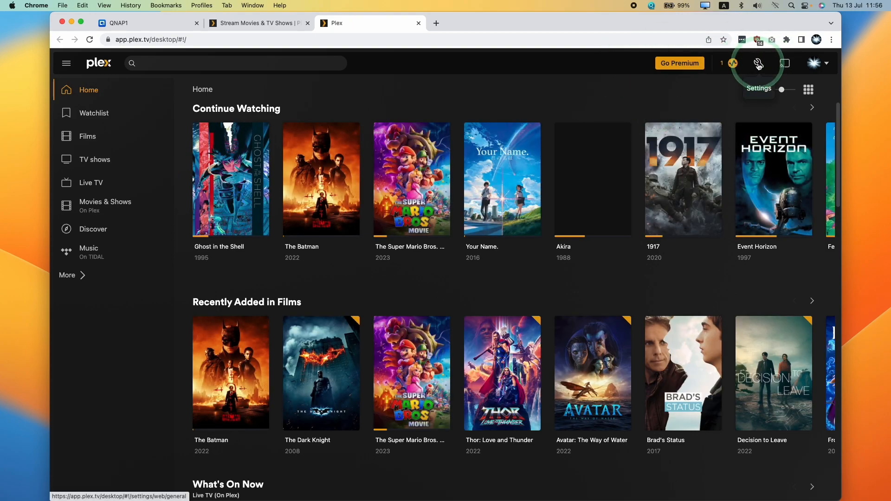
- Go to the account's Authorised Devices page in Plex settings
click(758, 63)
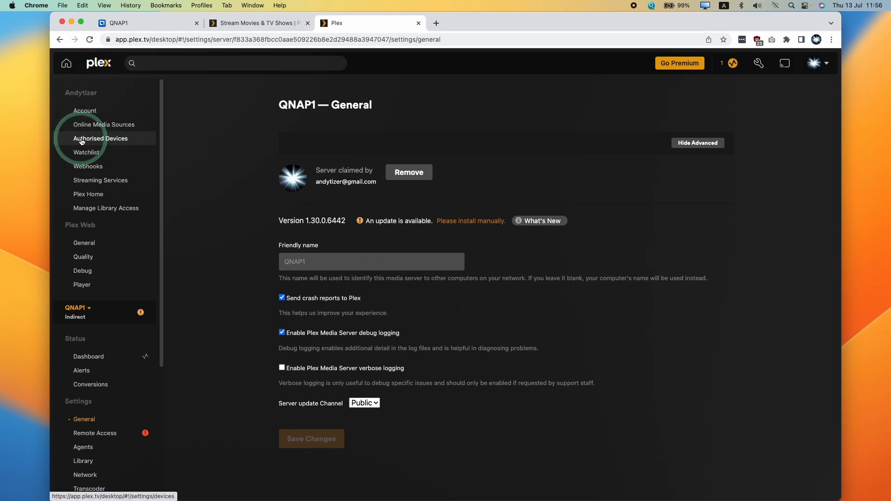
click(100, 138)
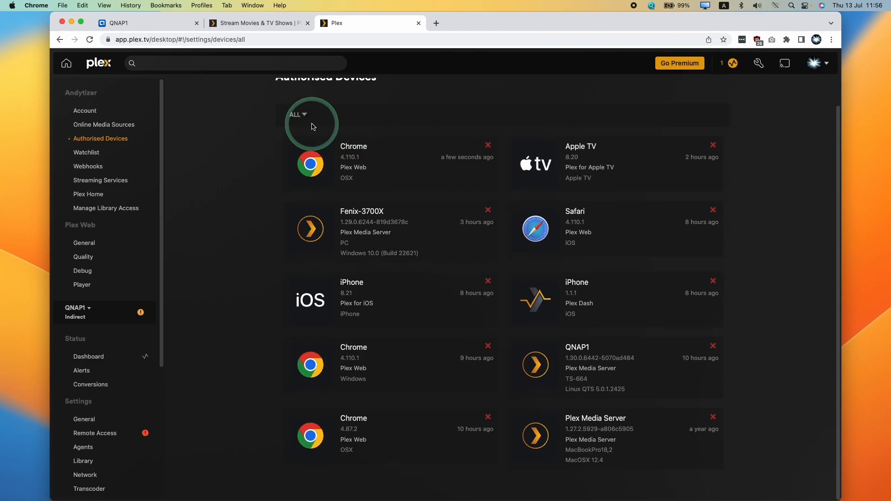
- Filter to Servers, remove Fenix-3700X and the old Plex Media Server leaving QNAP1, and return Home
click(297, 114)
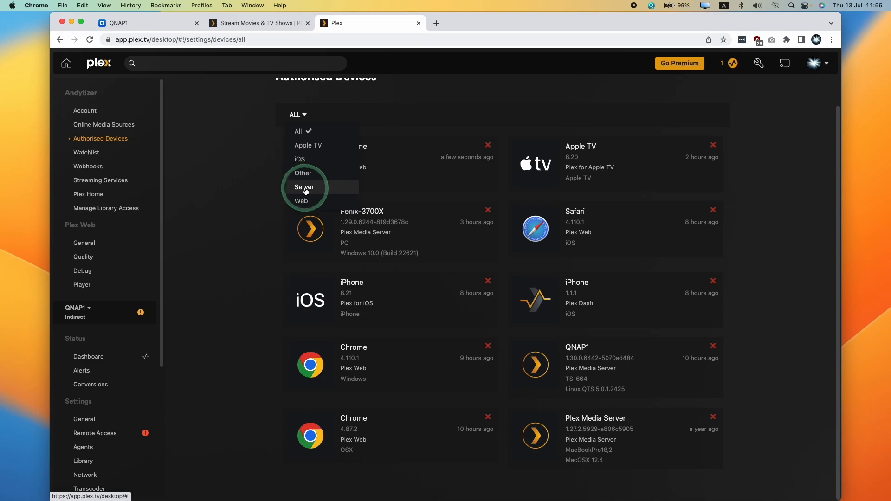
click(305, 187)
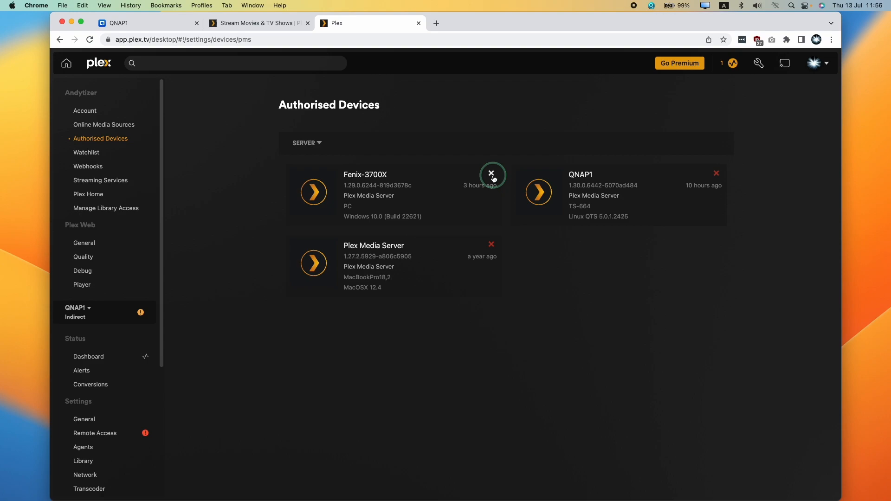
click(491, 174)
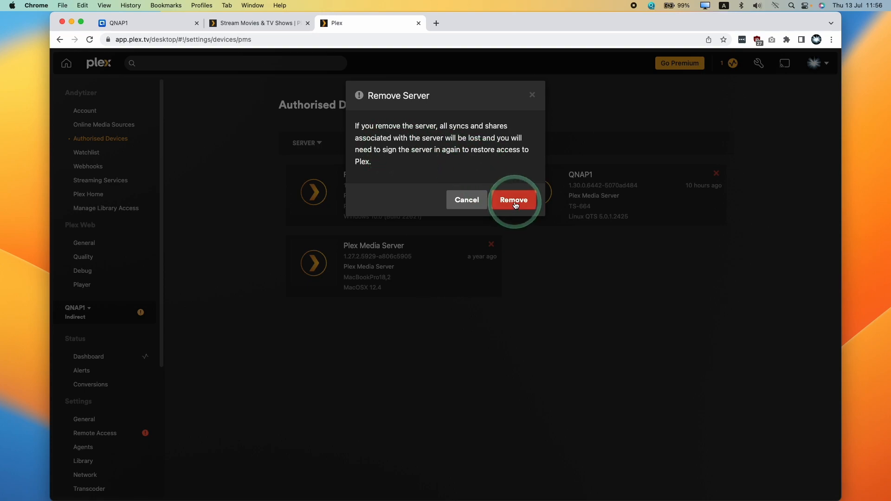
click(513, 200)
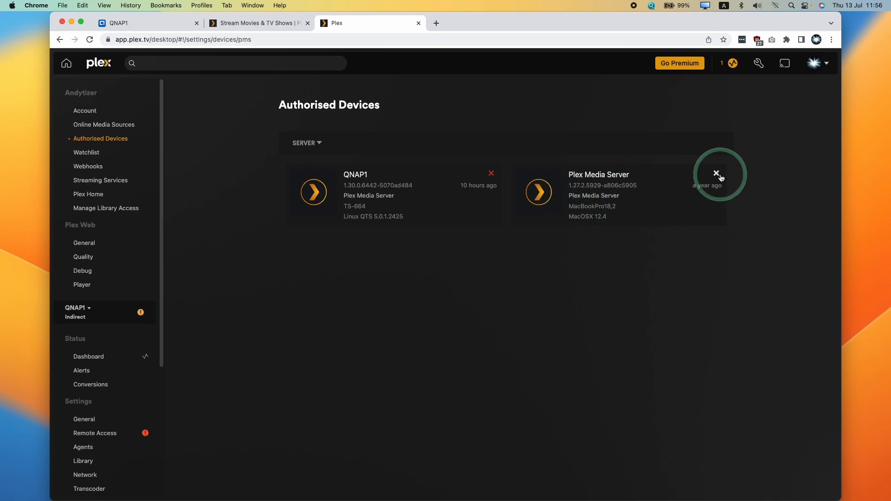
click(717, 174)
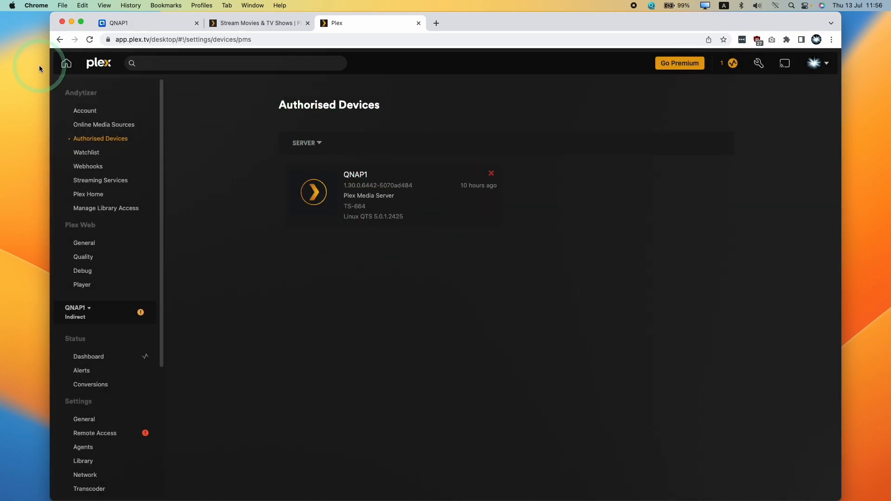
click(66, 63)
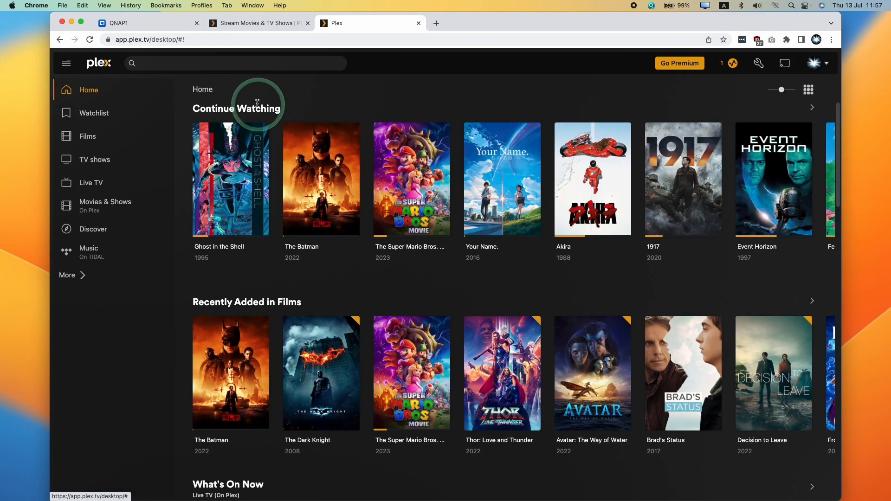